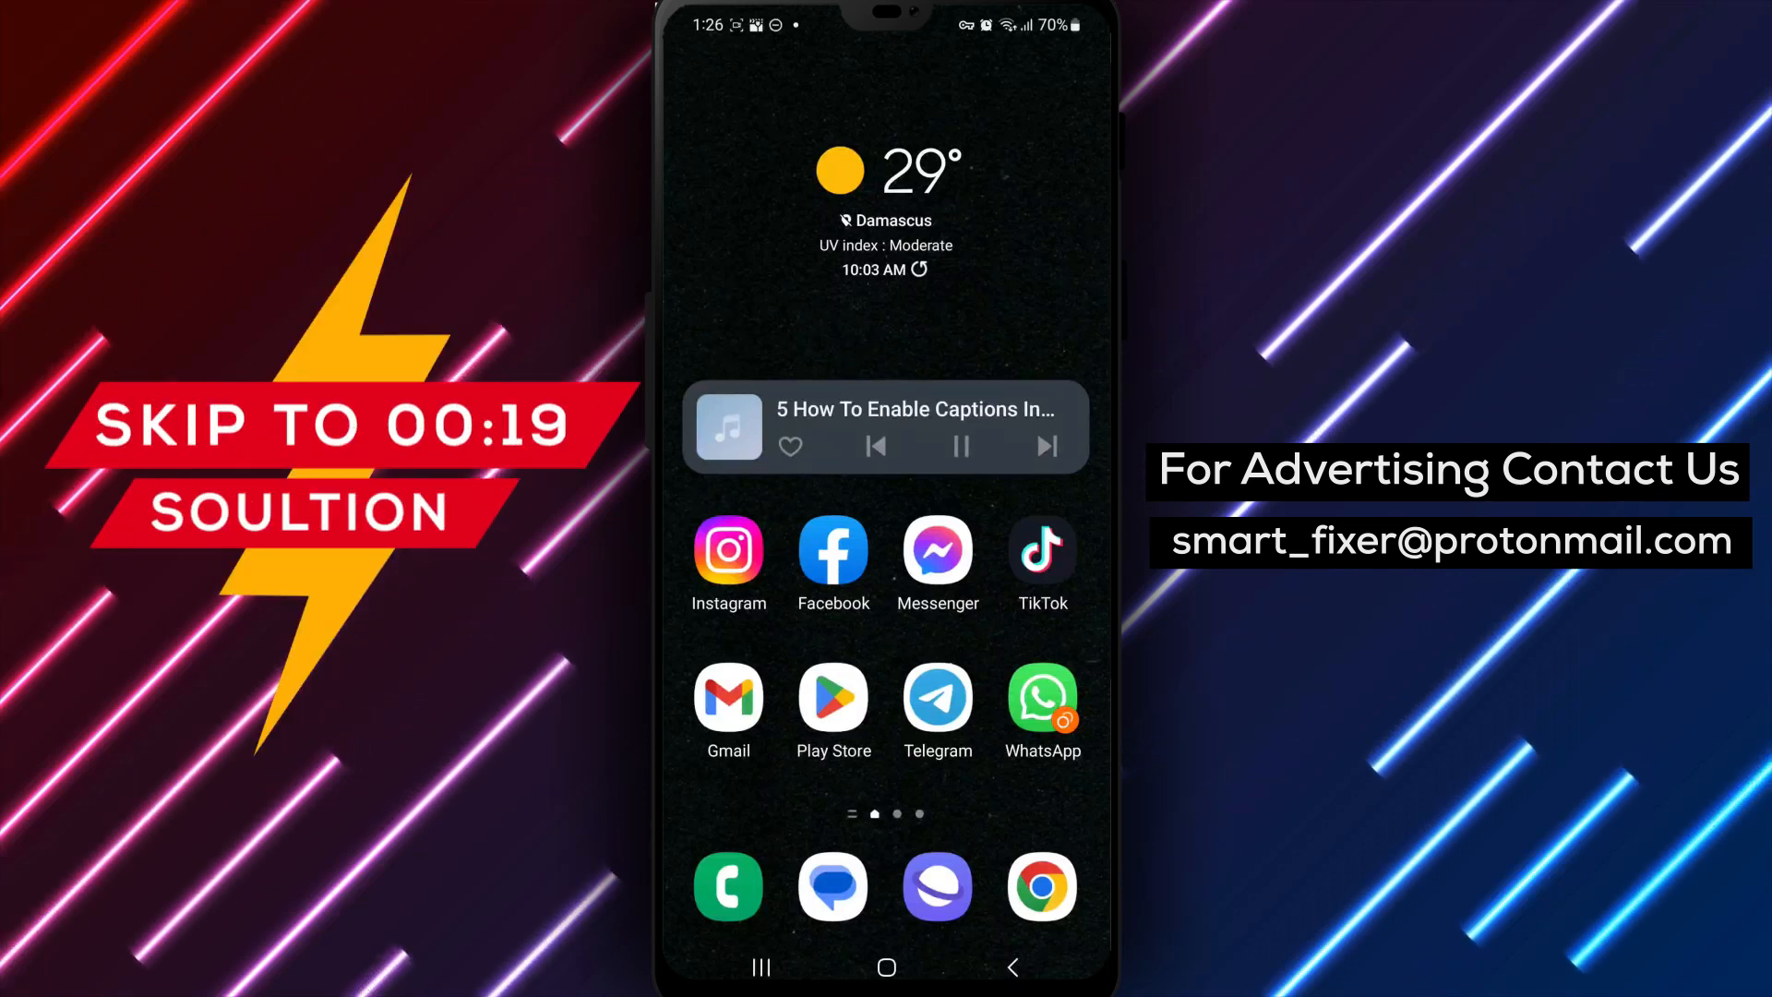
Step: Launch TikTok from the home screen and land on your own profile page
{"action": "left_click", "coordinate": [1042, 552]}
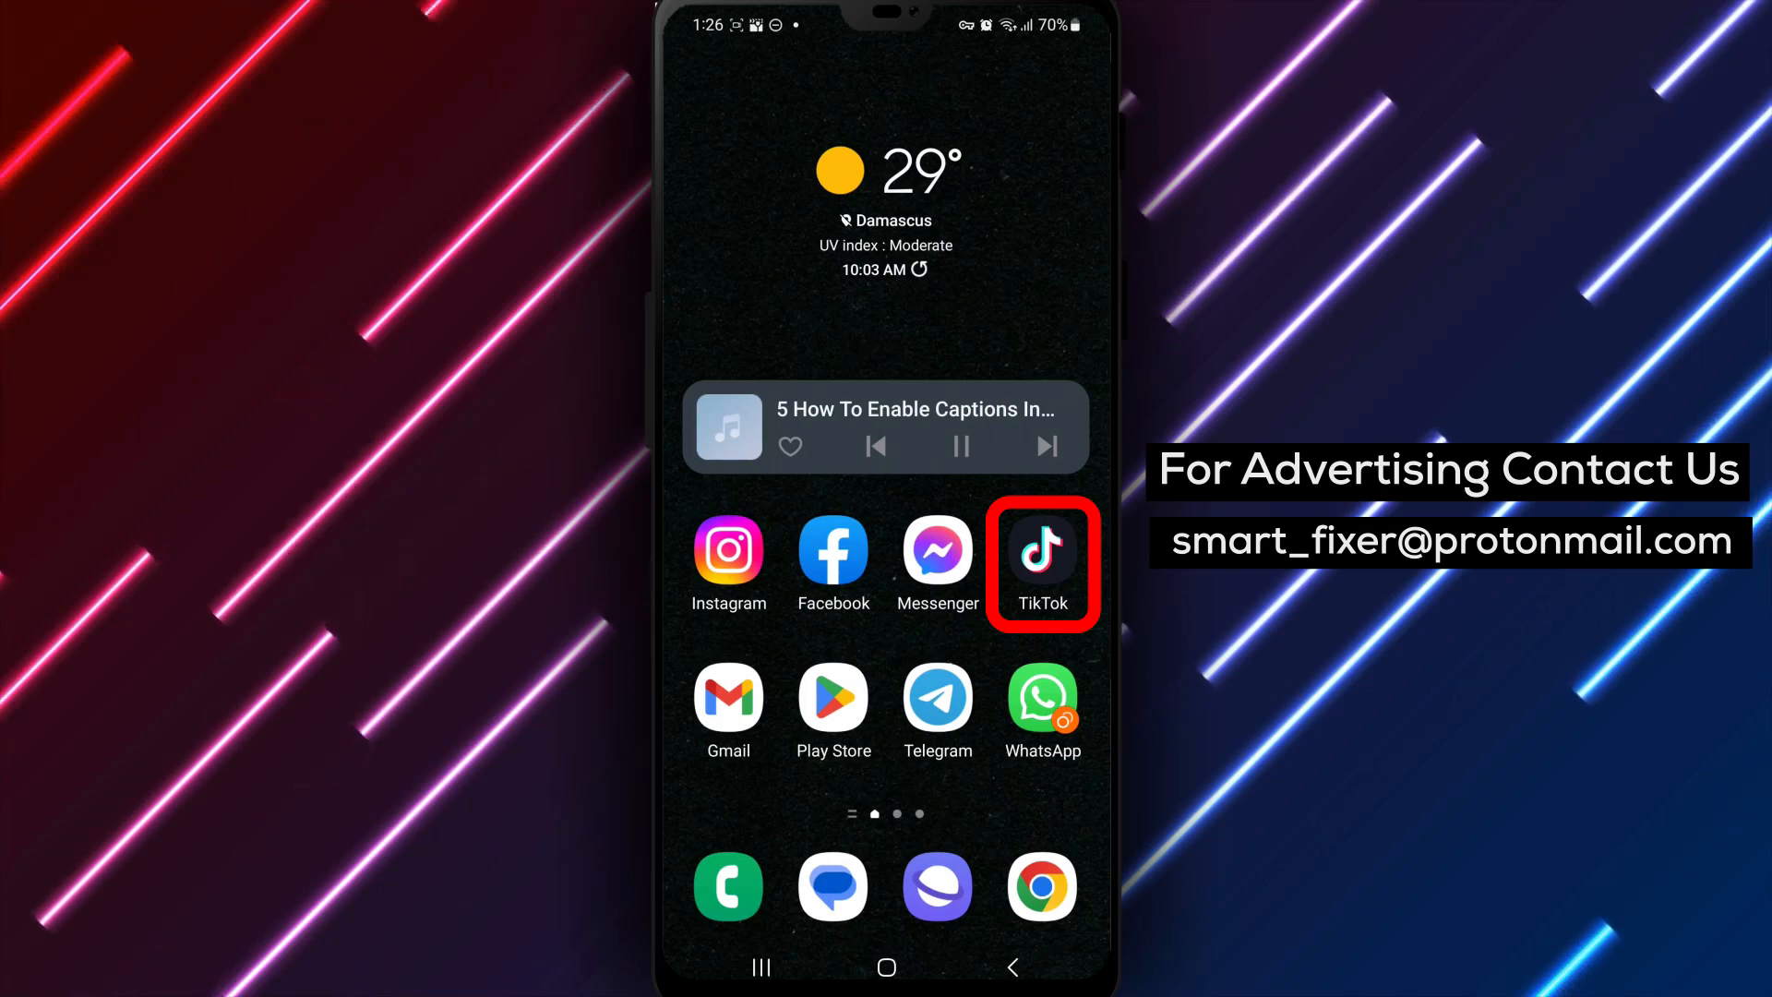
{"action": "left_click", "coordinate": [1041, 550]}
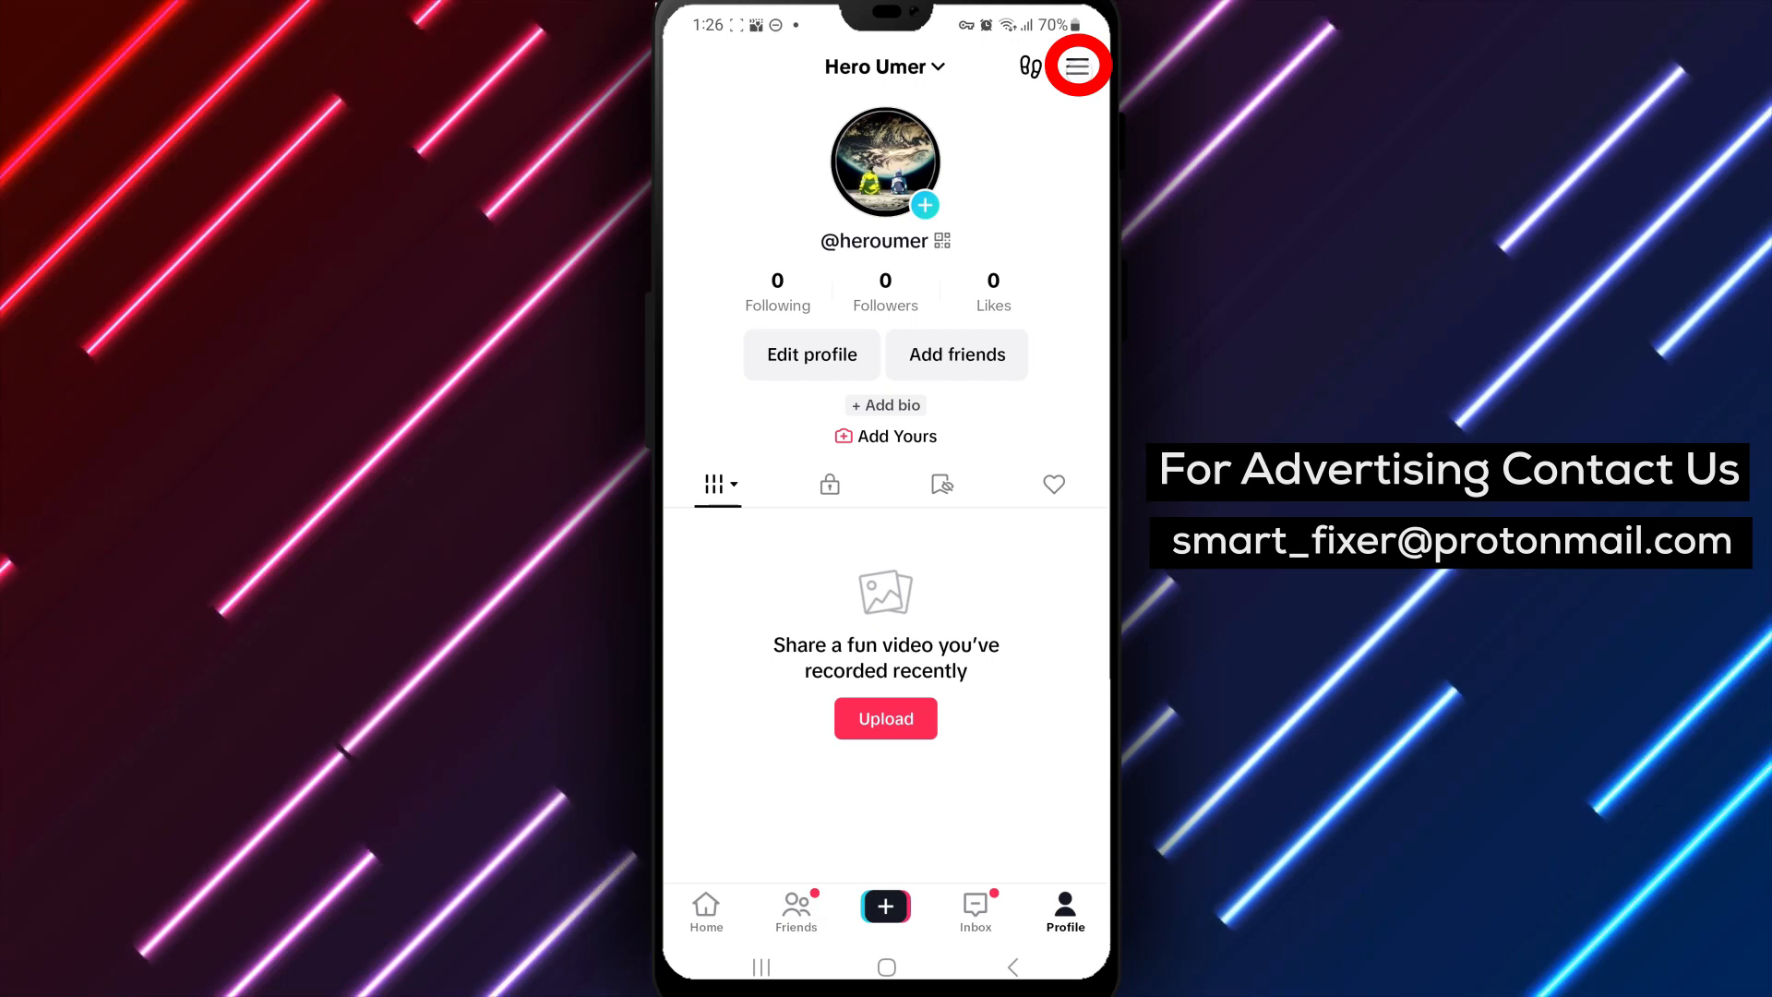
Step: Reach Settings and privacy from the profile menu and scroll to Accessibility
{"action": "left_click", "coordinate": [1076, 64]}
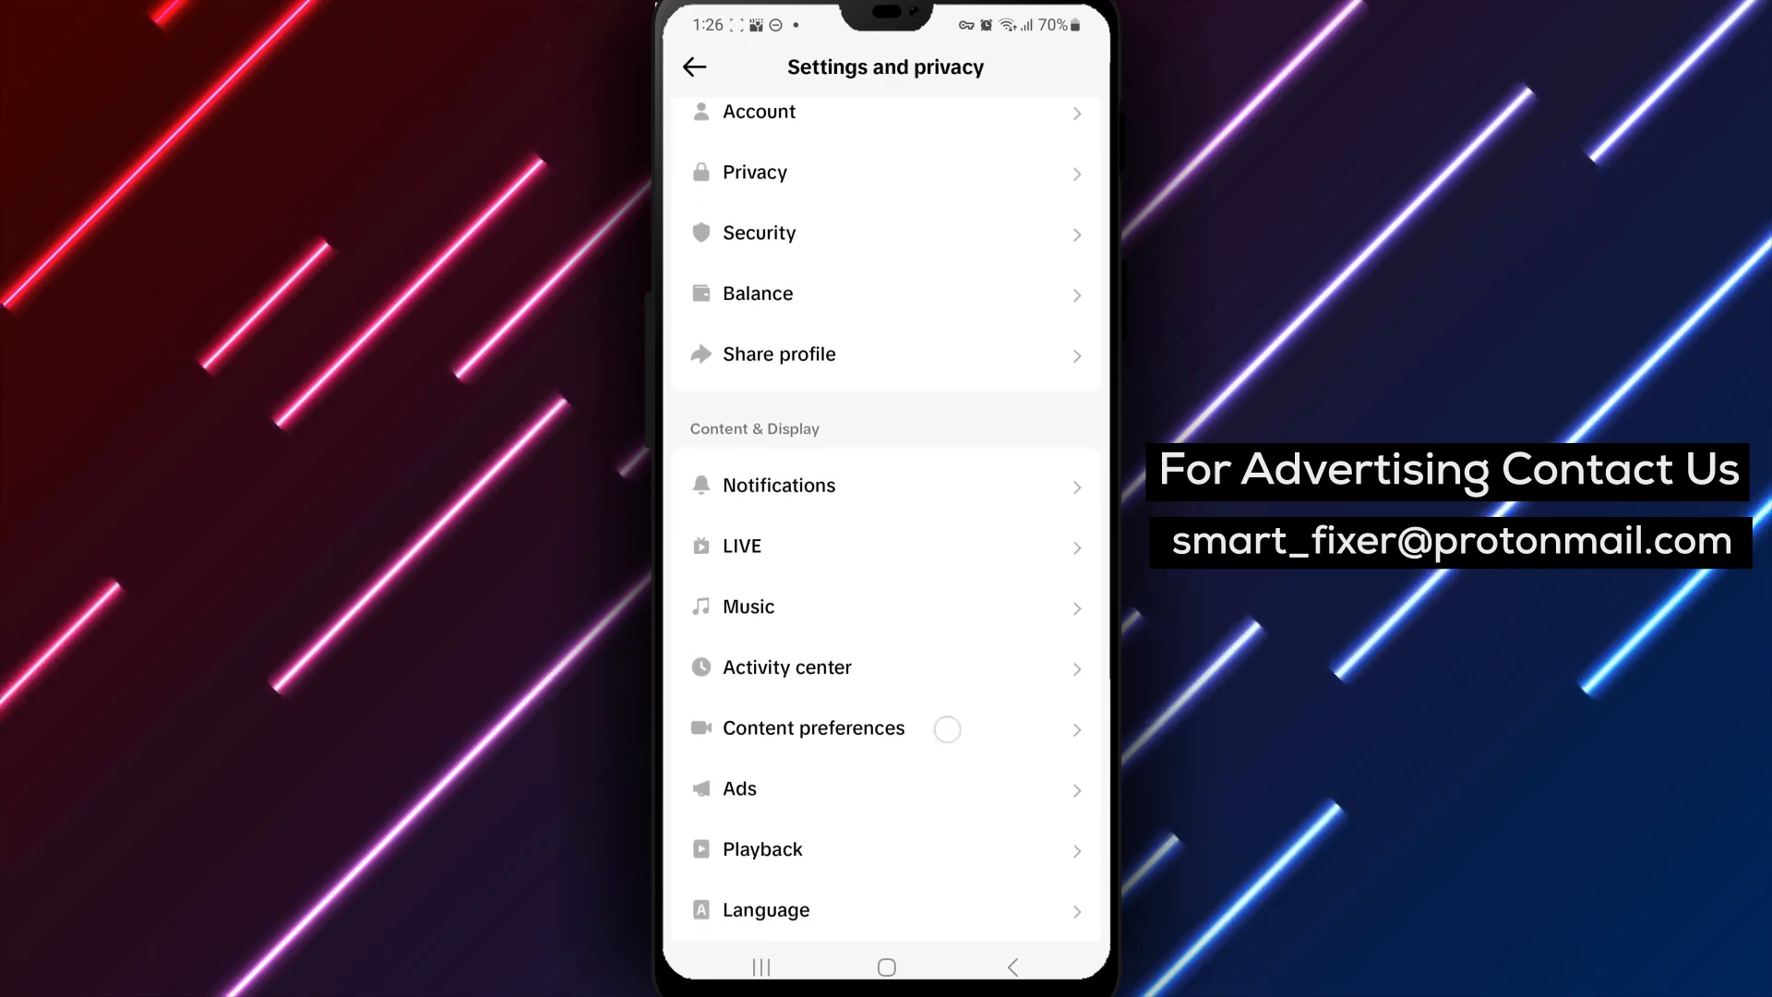
{"action": "scroll", "scroll_direction": "up", "scroll_amount": 3}
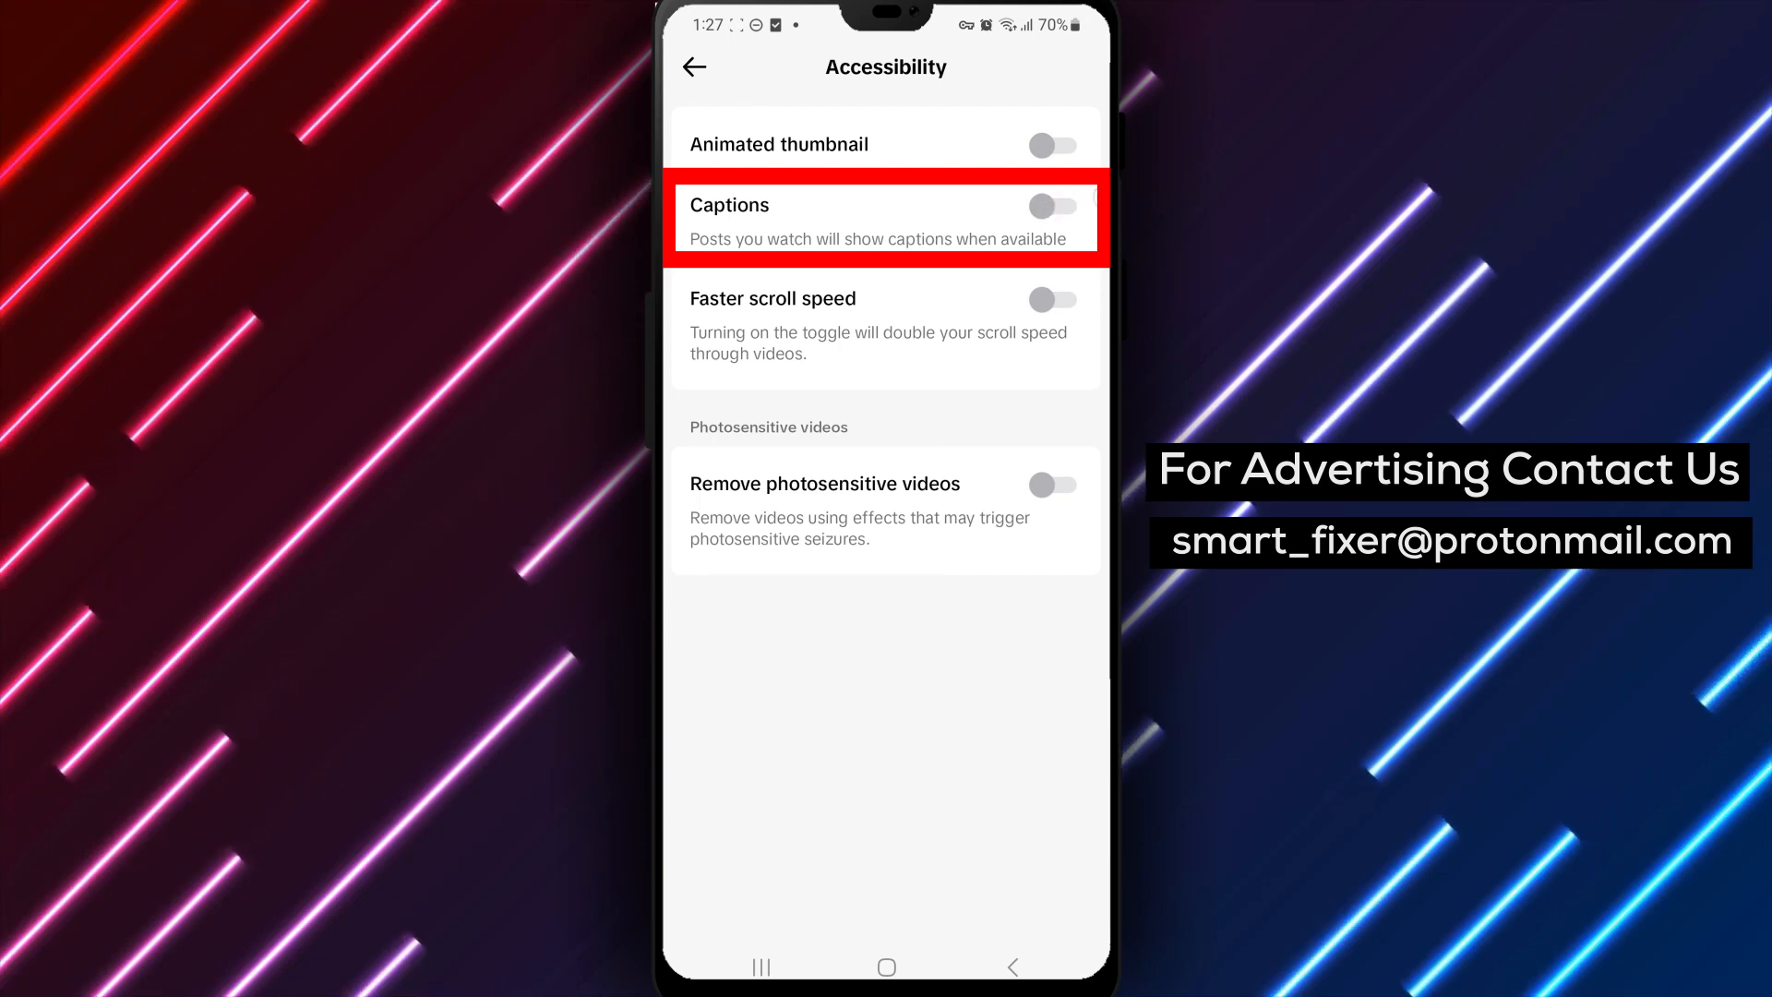
Step: Switch the Captions toggle on so watched posts show captions when available
{"action": "left_click", "coordinate": [1056, 205]}
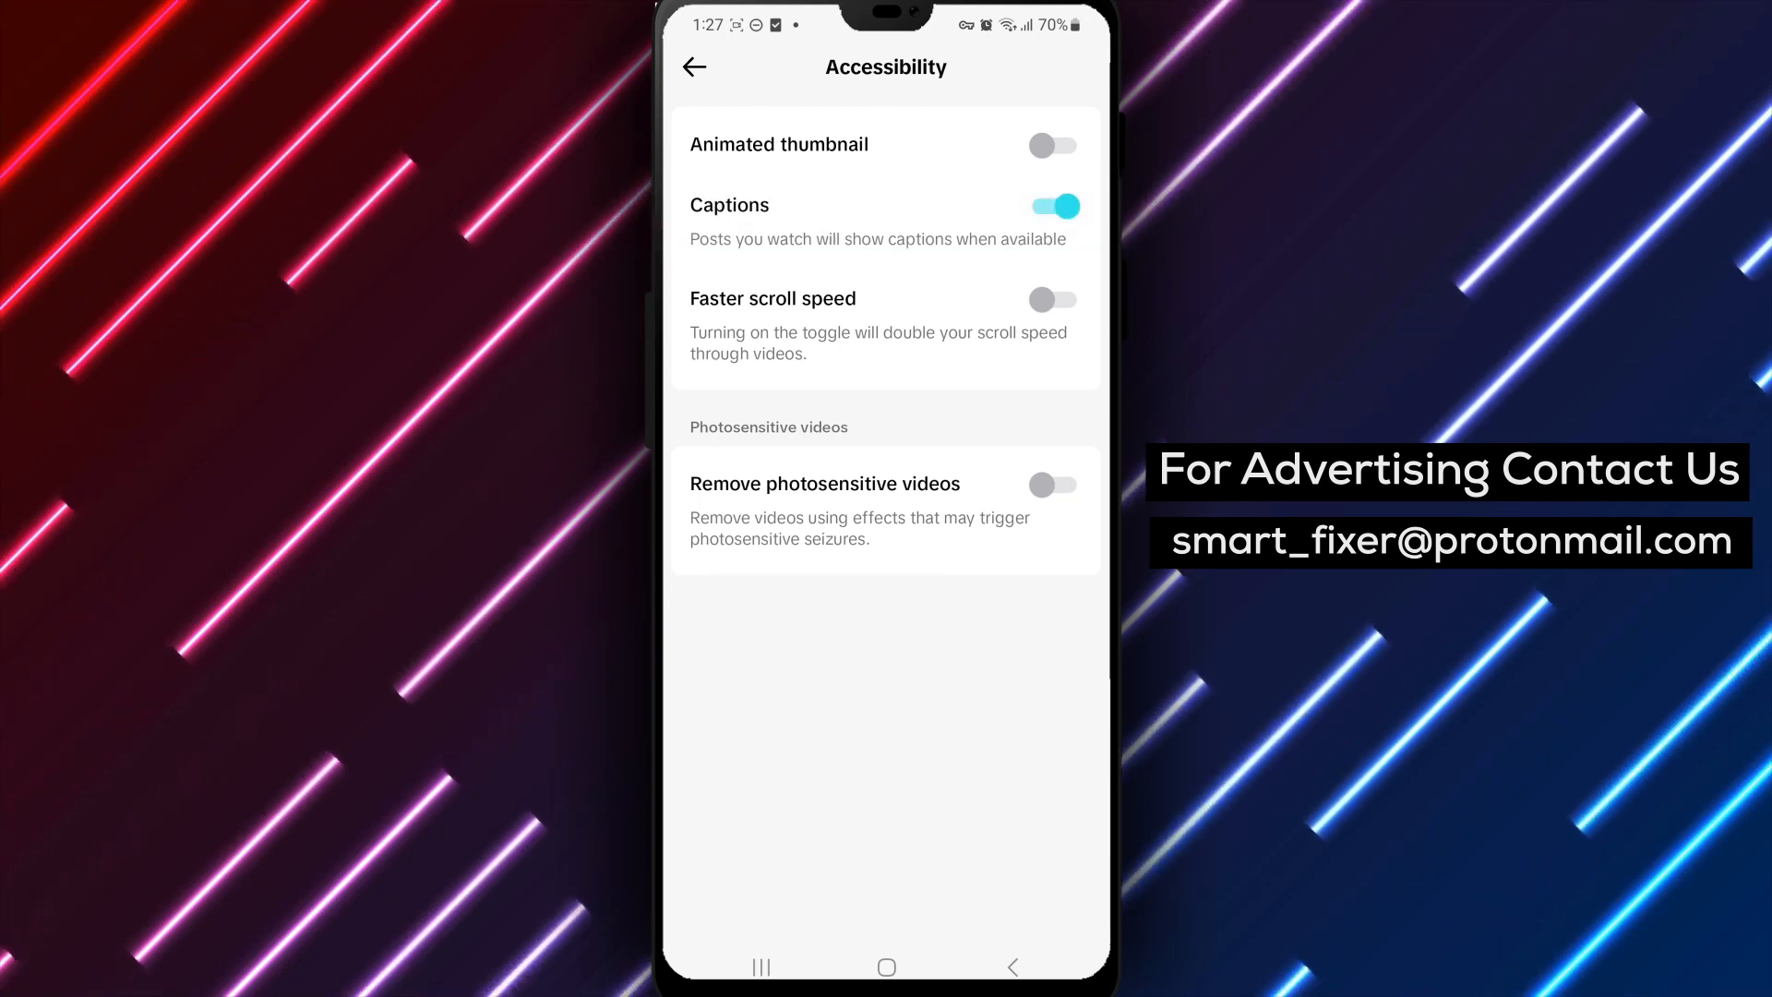